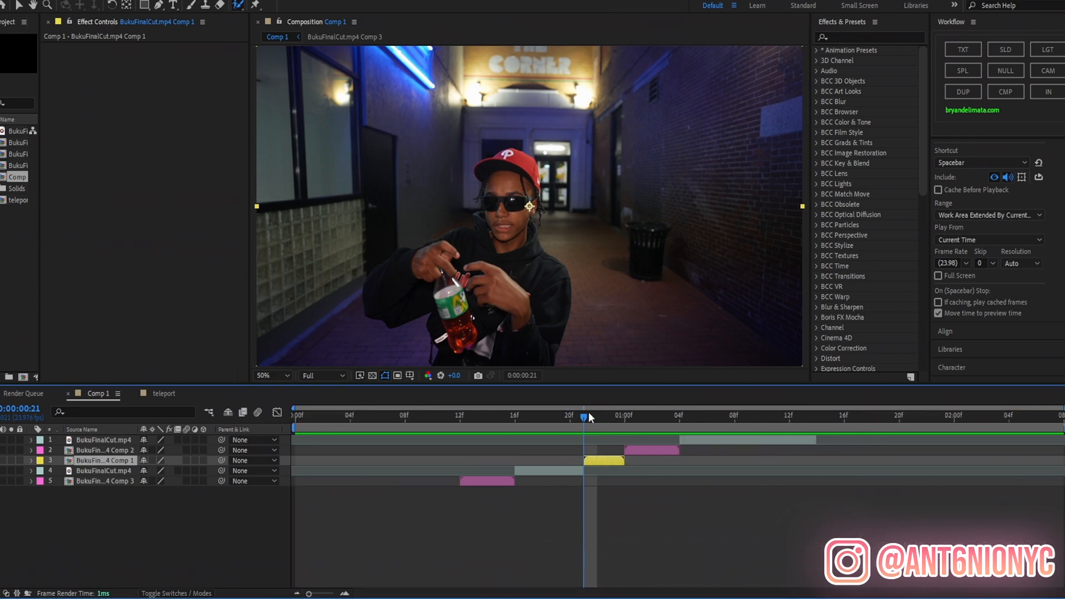
Duplicate the rotoscoped Comp 2 subject precomps at the cut, yielding nine layers.
{"action": "left_click", "coordinate": [569, 415]}
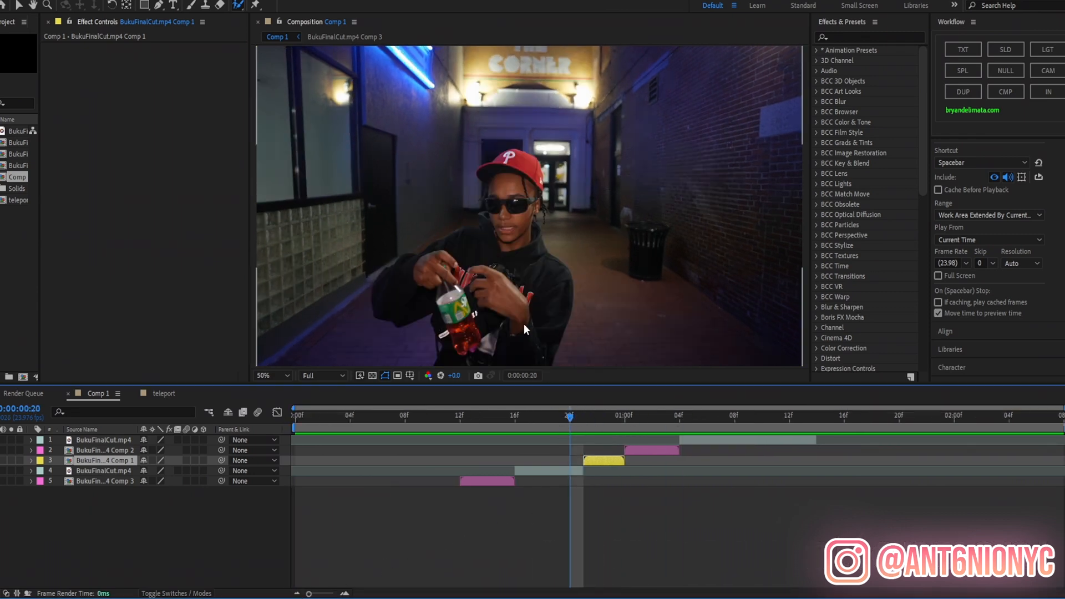
{"action": "left_click", "coordinate": [708, 415]}
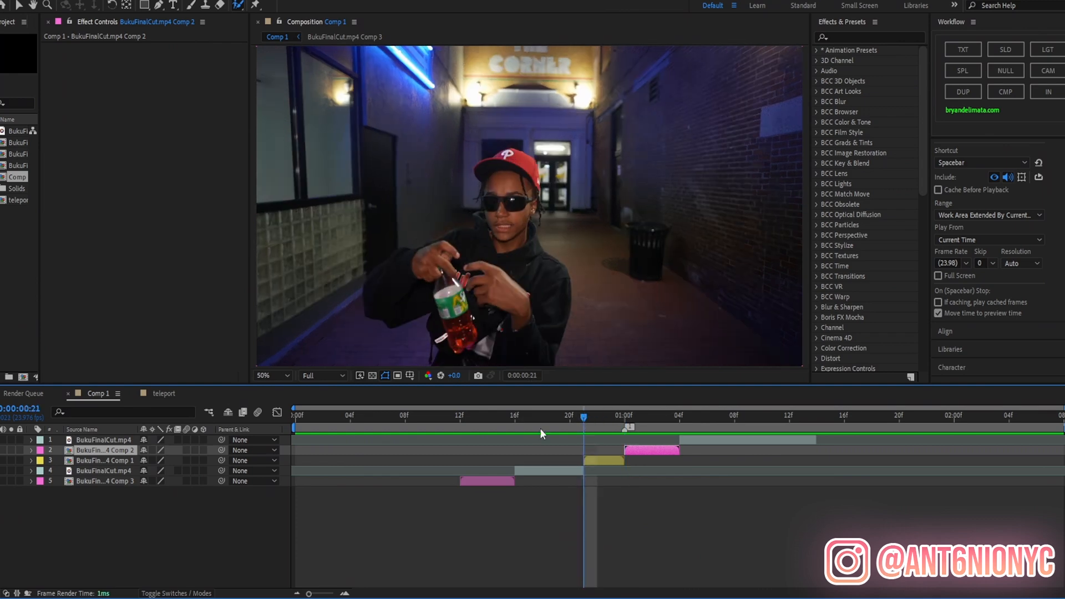
{"action": "left_click", "coordinate": [461, 415]}
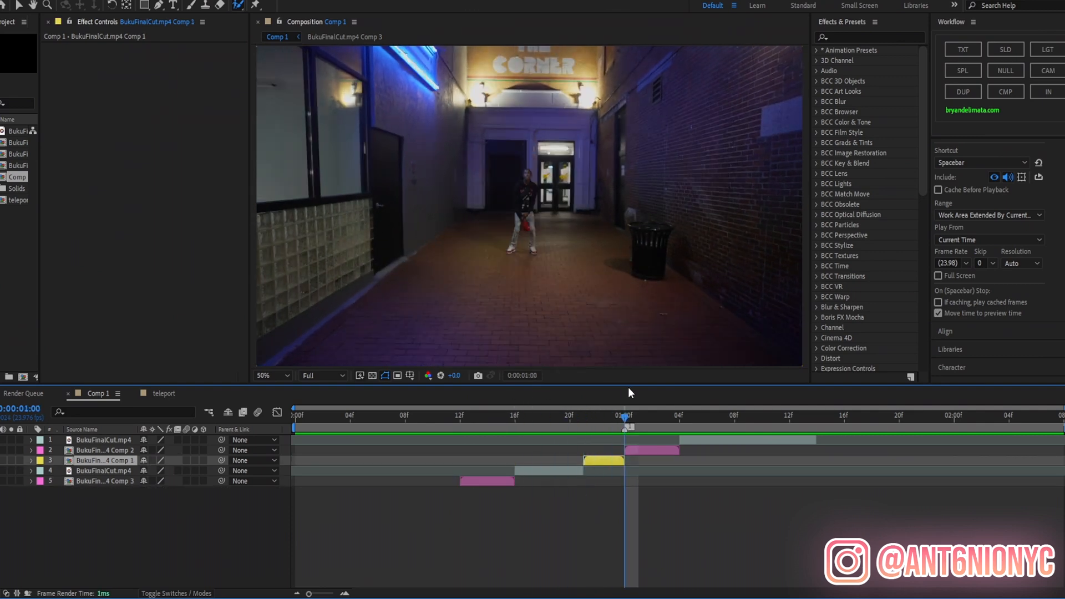
{"action": "left_click", "coordinate": [650, 451]}
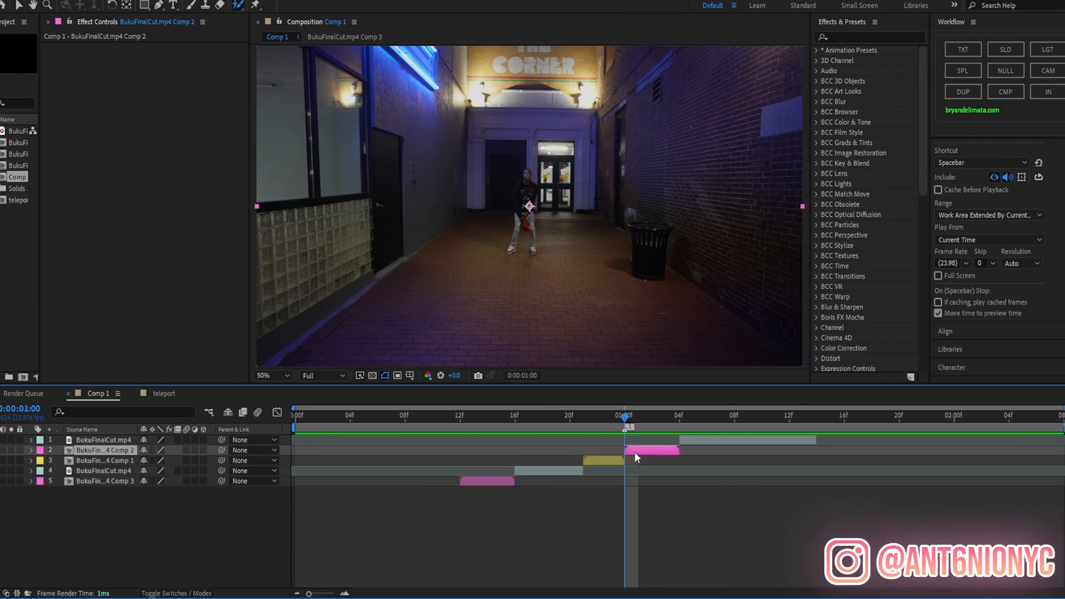
{"action": "left_click", "coordinate": [583, 415]}
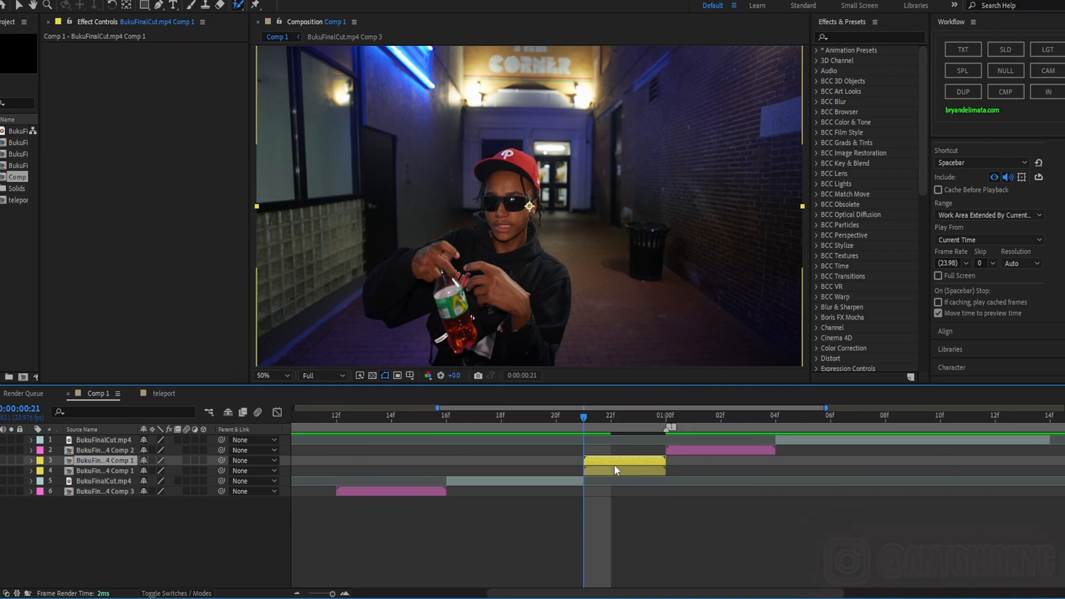
{"action": "mouse_move", "coordinate": [615, 470]}
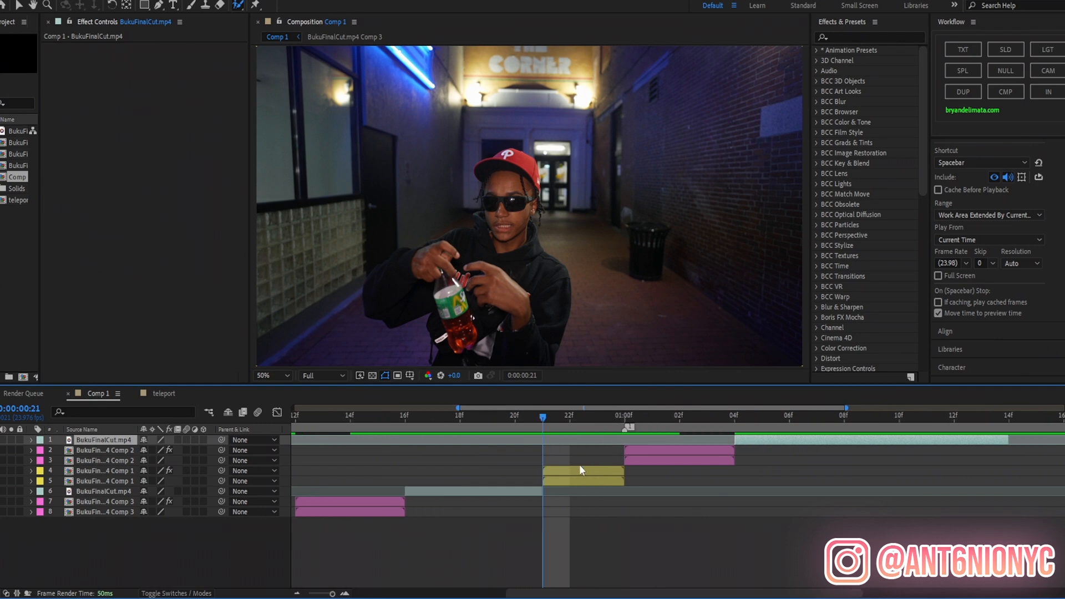
{"action": "left_click", "coordinate": [102, 471]}
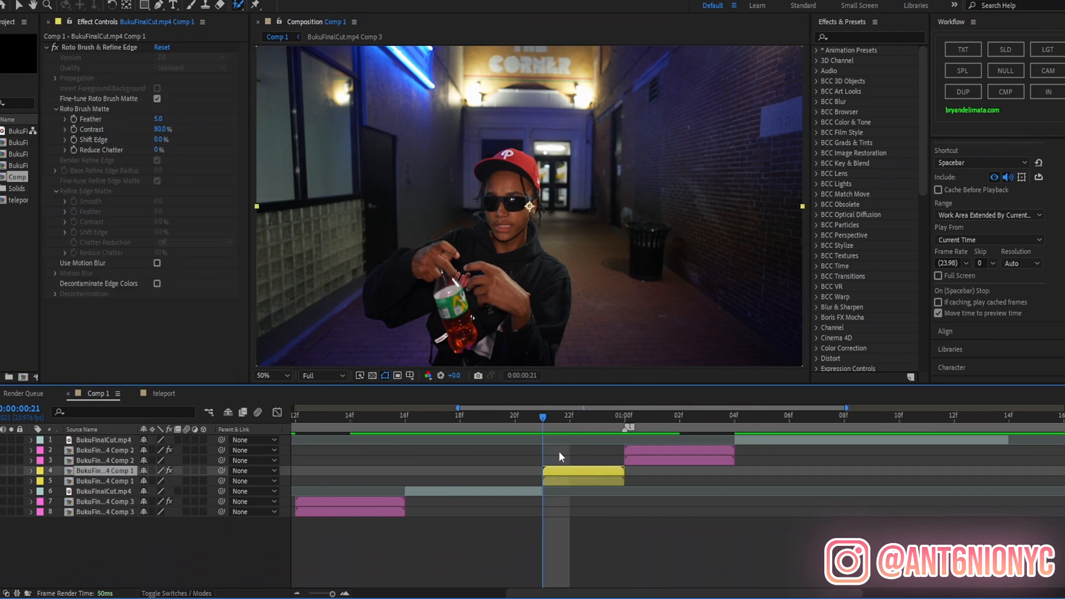
{"action": "left_click", "coordinate": [571, 415]}
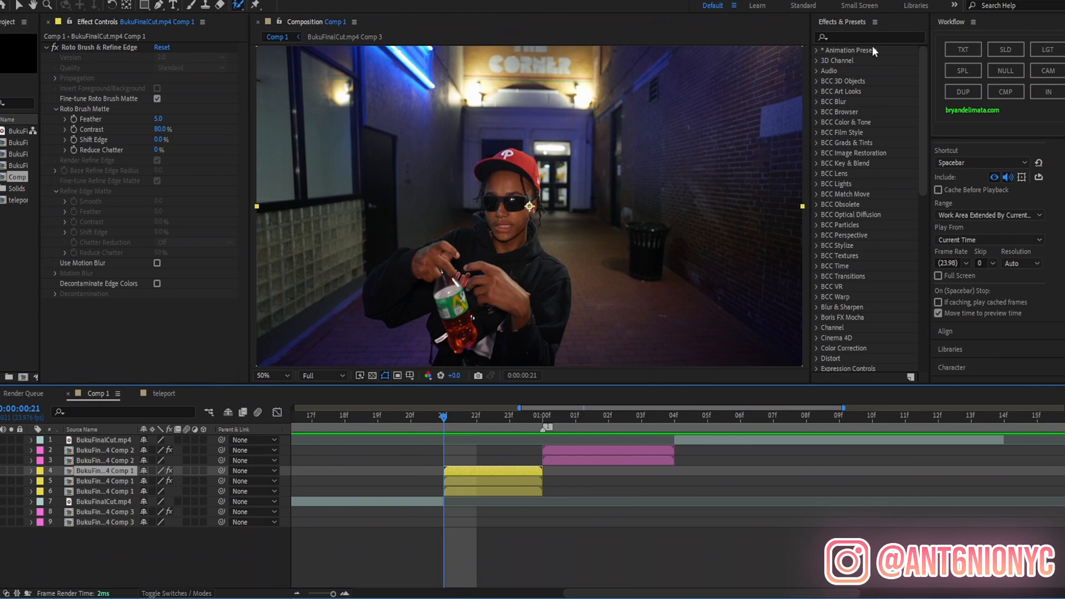
Apply Deep Glow with Radius 500, blue tint, and Exposure keyframes at 21f and 1:00f.
{"action": "left_click", "coordinate": [869, 37]}
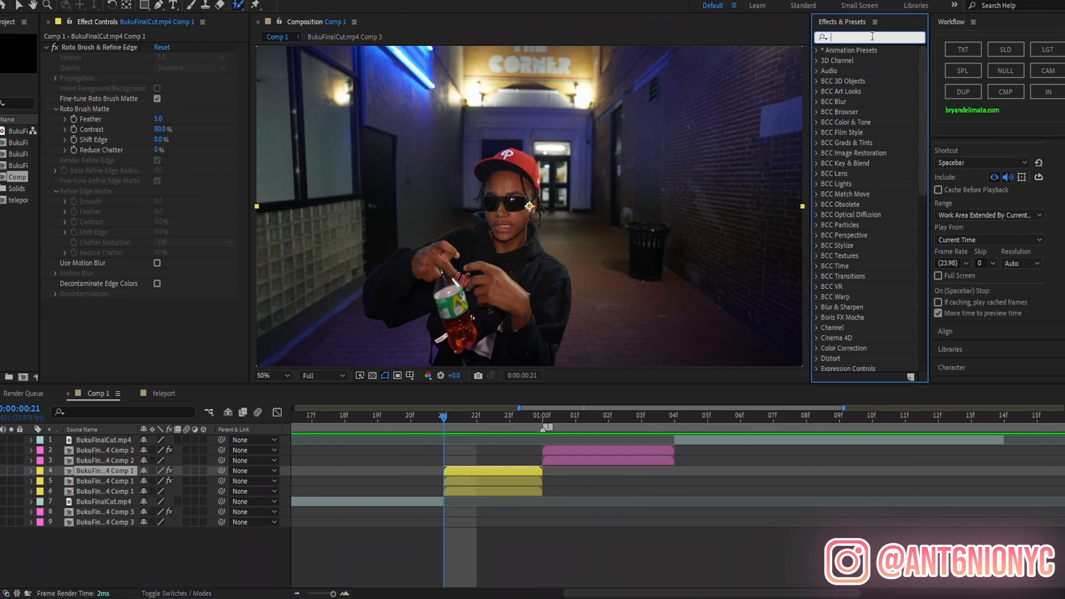
{"action": "type", "text": "deep"}
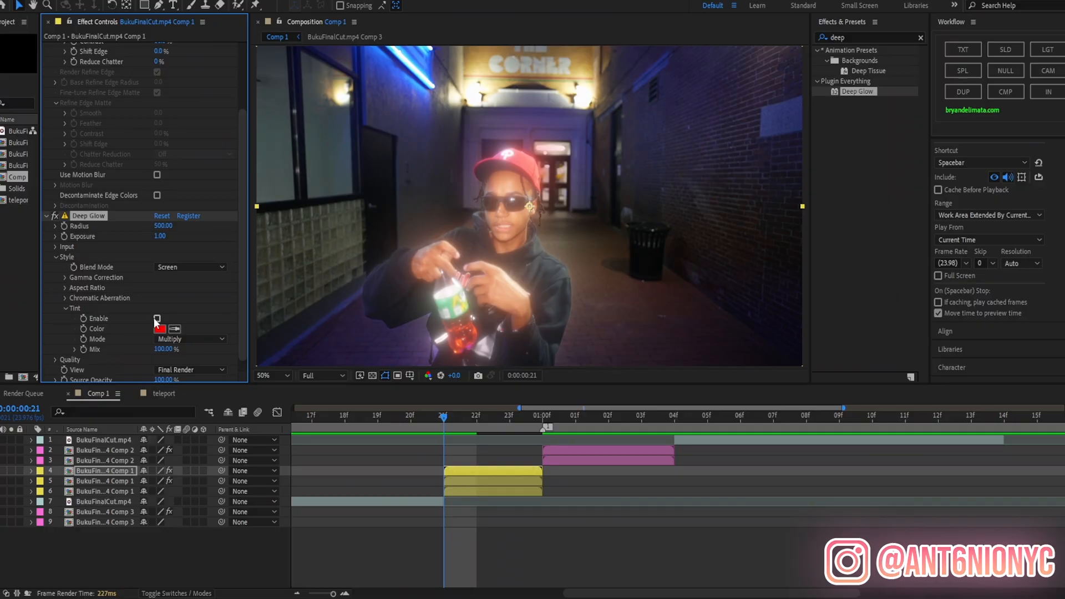
{"action": "left_click", "coordinate": [160, 329]}
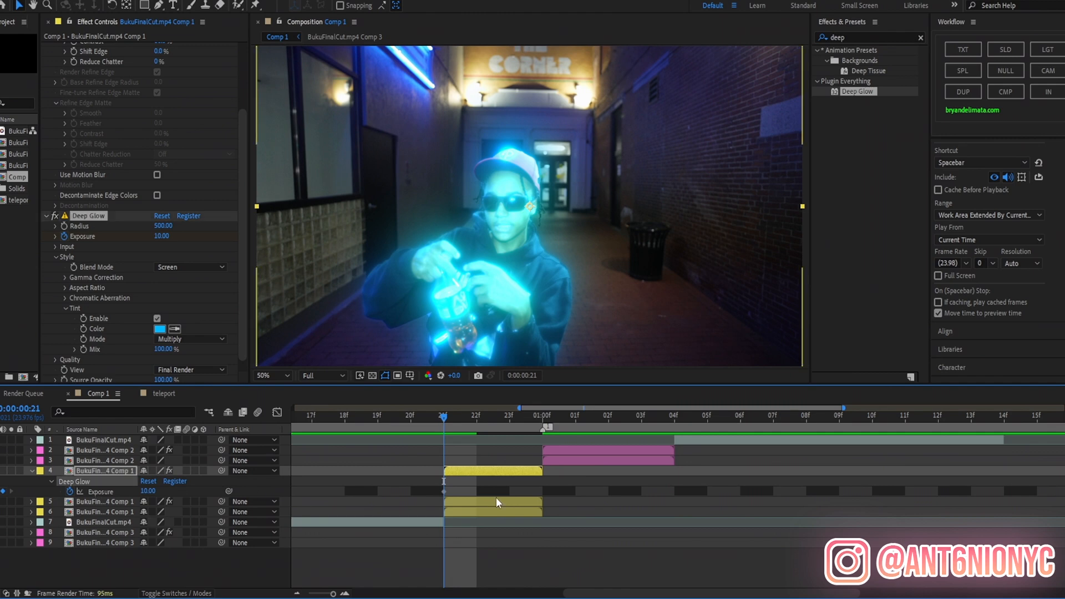
{"action": "left_click", "coordinate": [545, 491]}
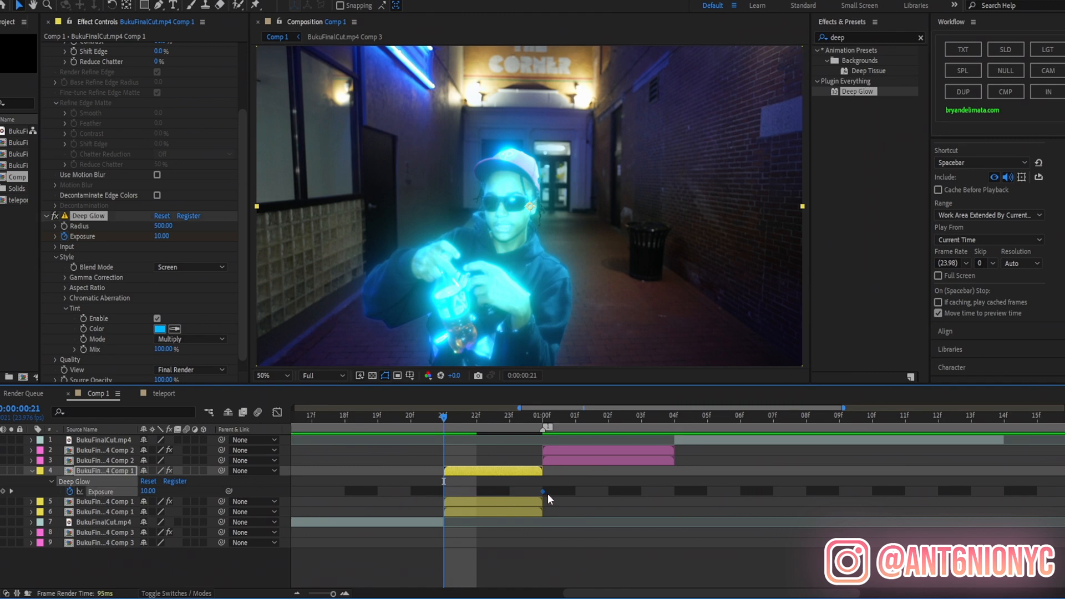
{"action": "mouse_move", "coordinate": [85, 496]}
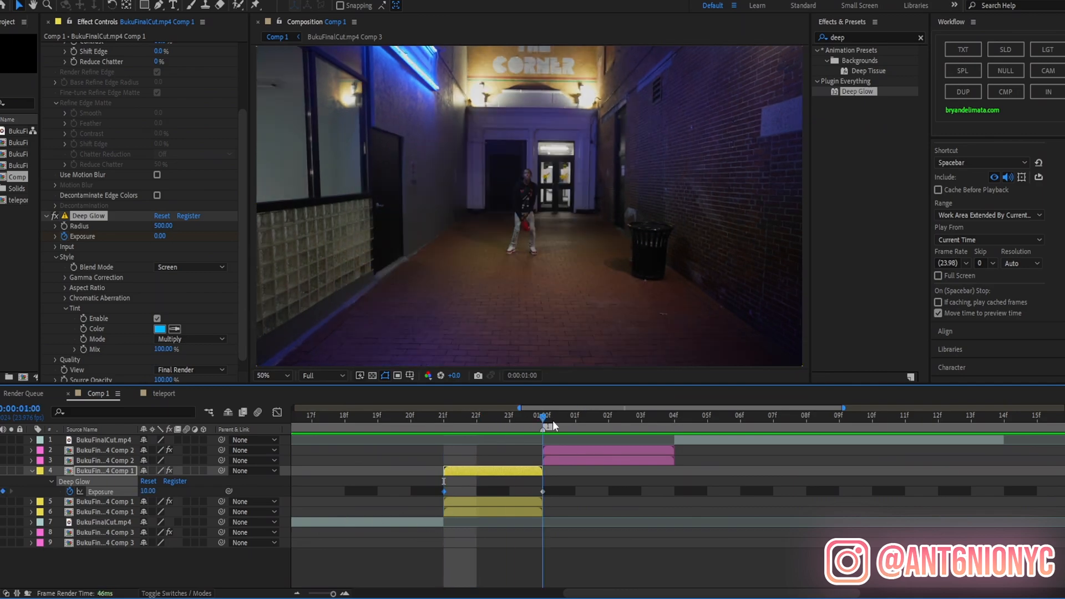
Apply Easy Ease to the Deep Glow Exposure keyframes and refine the Graph Editor curve.
{"action": "right_click", "coordinate": [542, 491]}
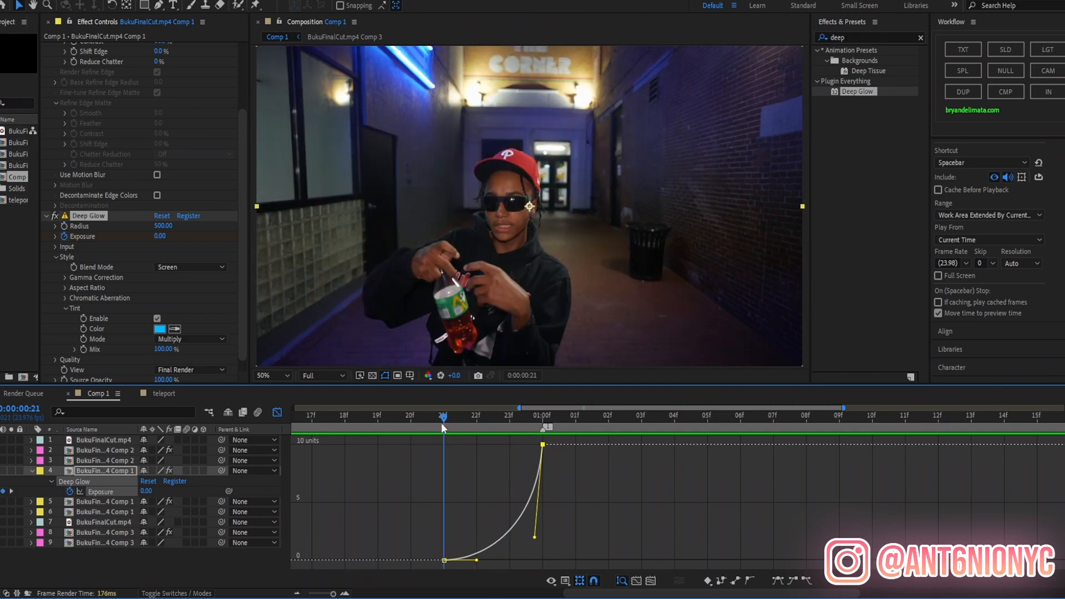
{"action": "type", "text": "warp"}
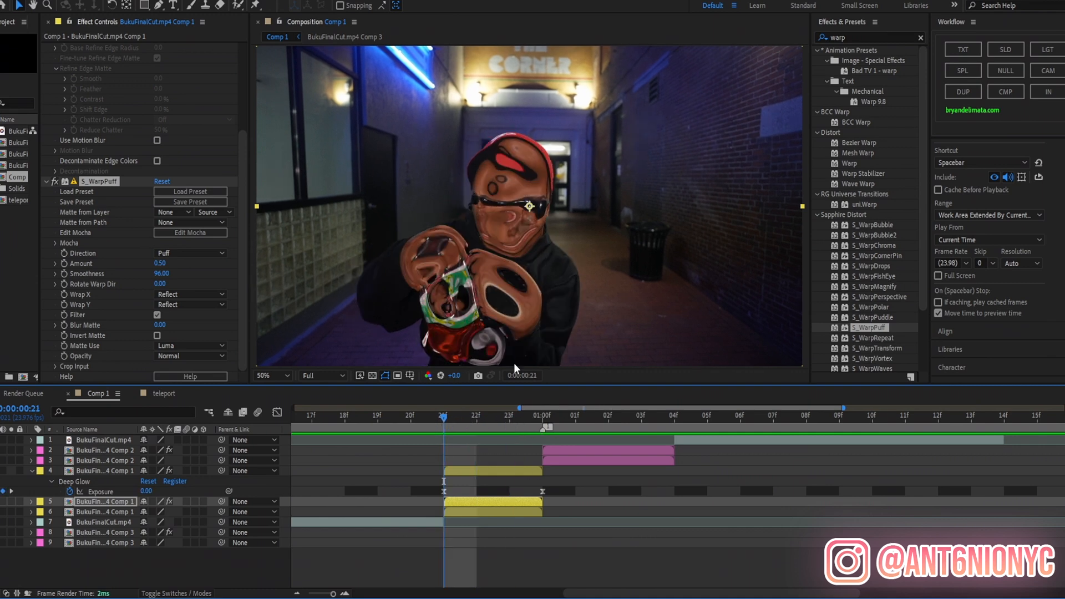
{"action": "mouse_move", "coordinate": [548, 228]}
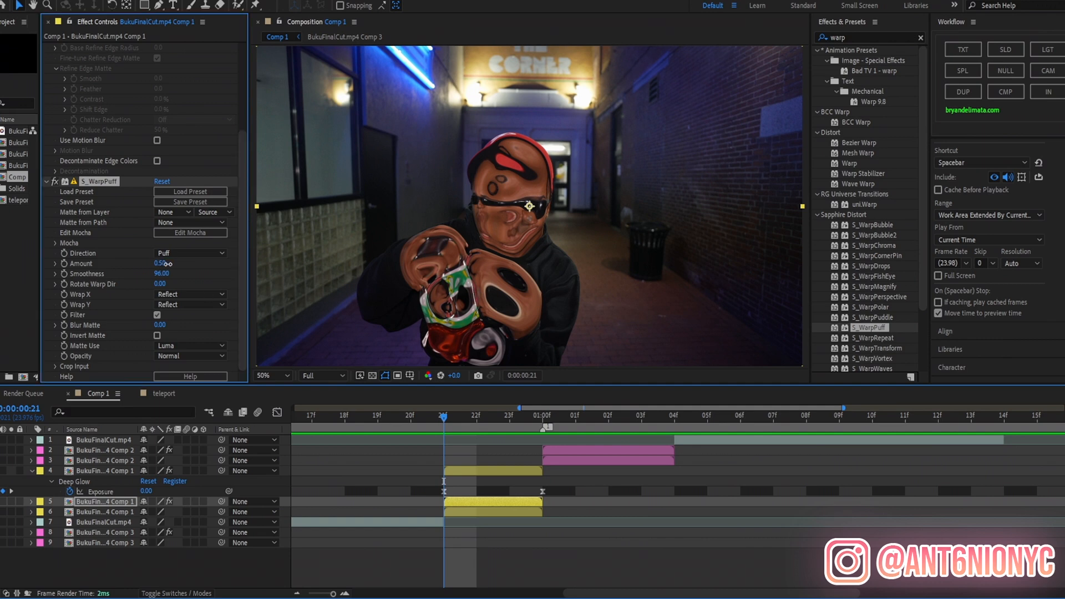
Set S_WarpPuff Amount 1.10, Smoothness 120, Rotate Warp Dir -21, Puff direction, Wrap X.
{"action": "left_click_drag", "start_coordinate": [161, 264], "coordinate": [170, 264]}
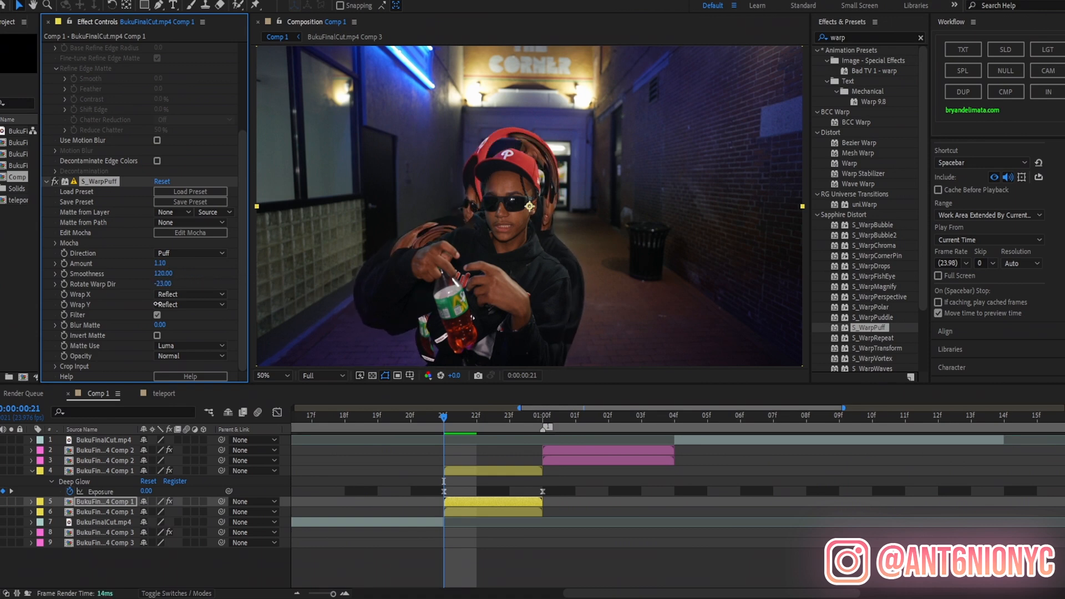
{"action": "left_click", "coordinate": [190, 253]}
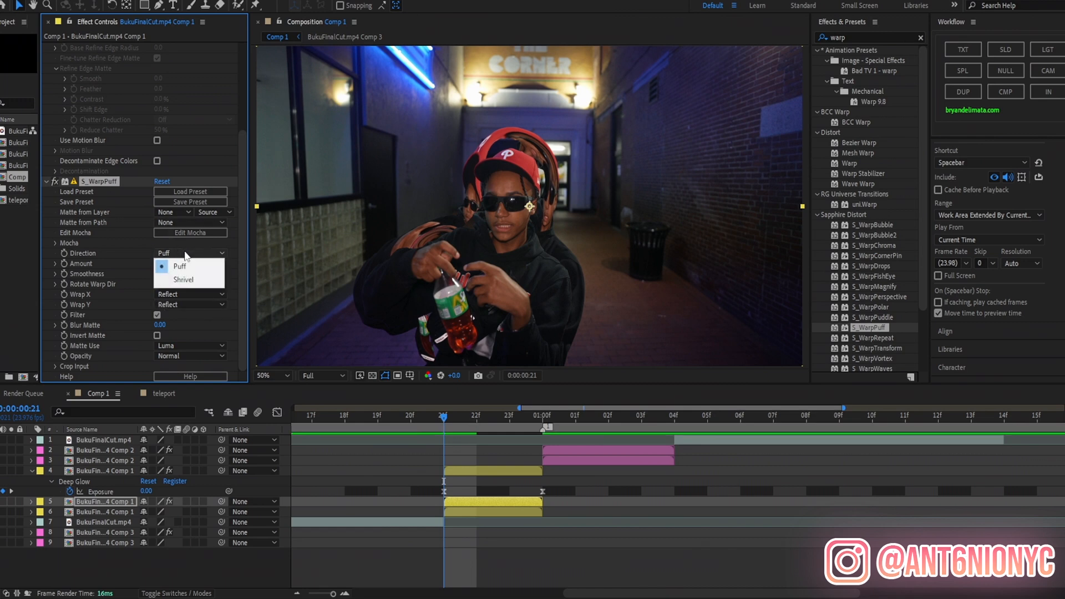
{"action": "left_click", "coordinate": [179, 266]}
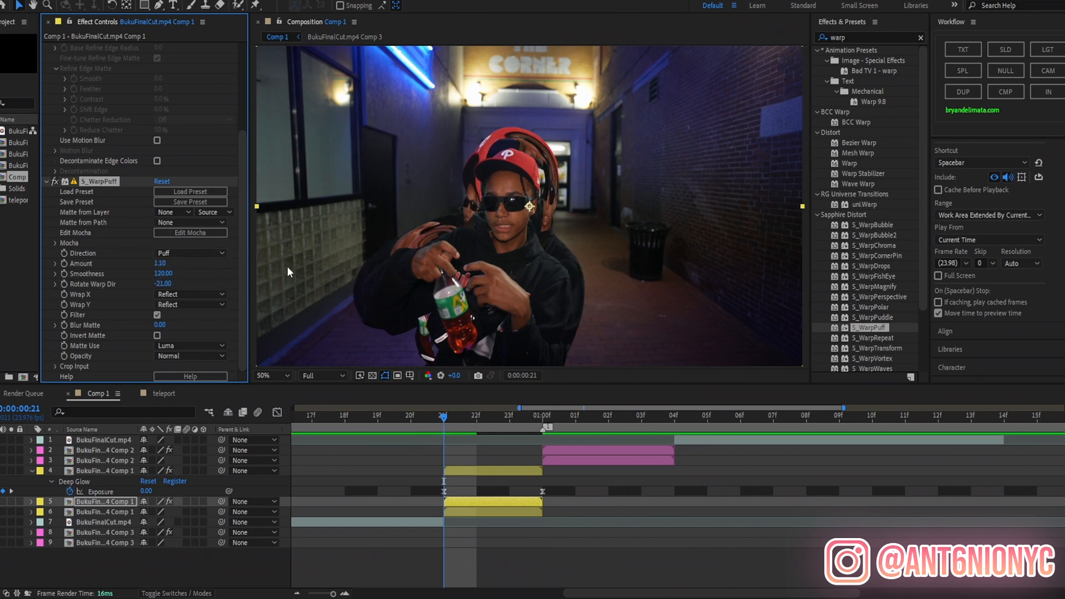
{"action": "left_click", "coordinate": [191, 305]}
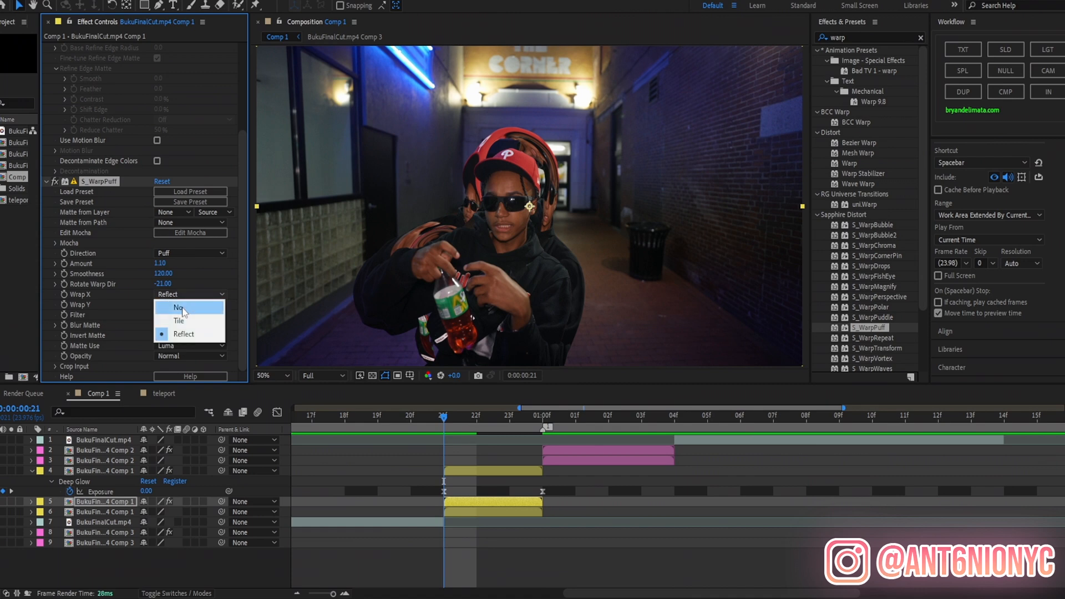
{"action": "left_click", "coordinate": [175, 309]}
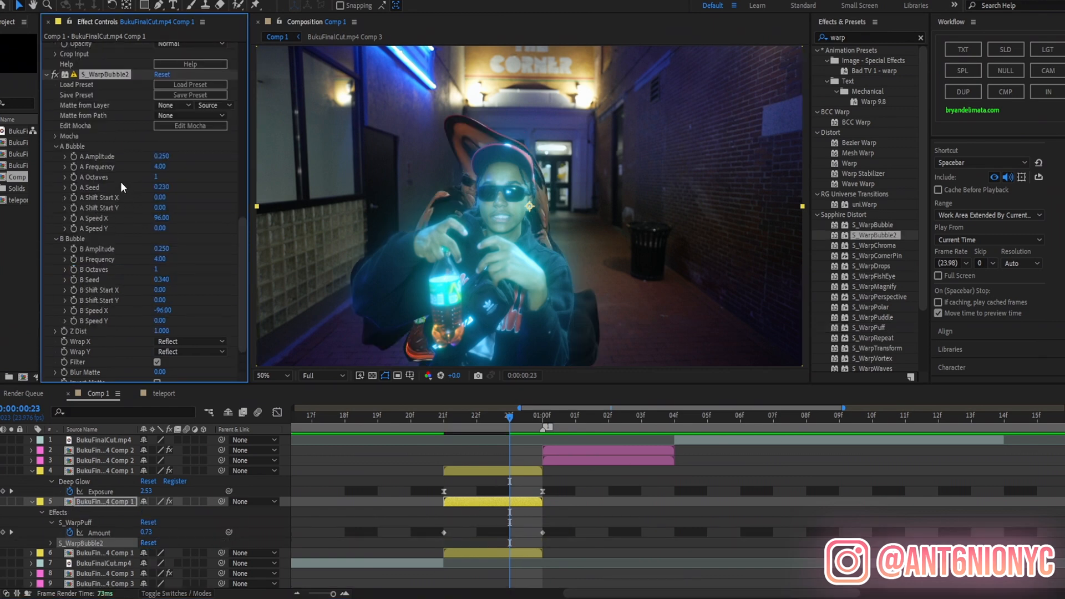
{"action": "mouse_move", "coordinate": [121, 196]}
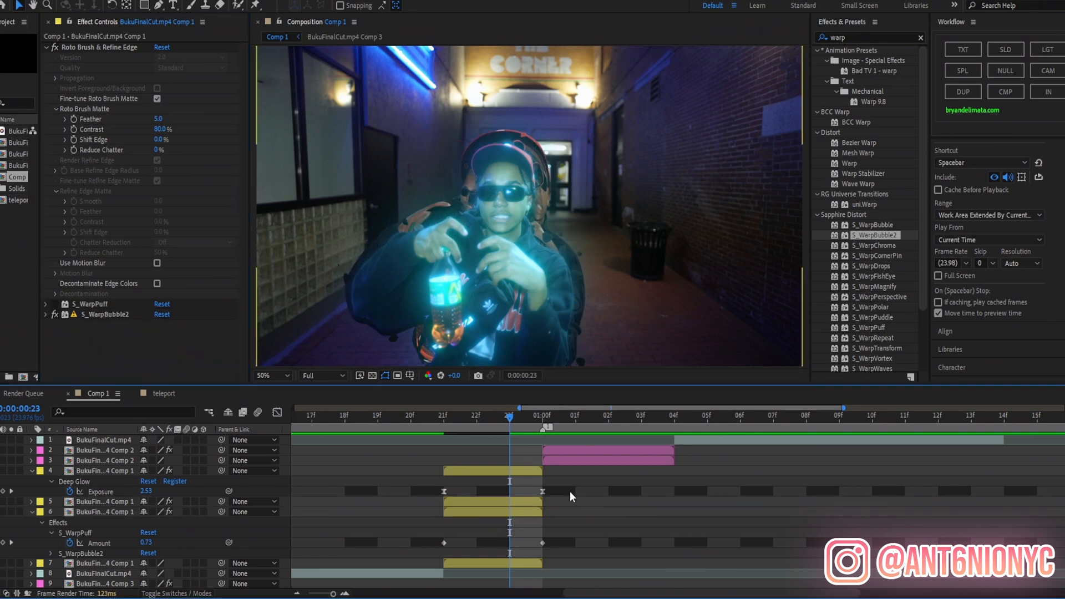
Keyframe WarpPuff Amount and add S_WarpBubble2 with A Amplitude 0.610, A Frequency 21.80.
{"action": "left_click", "coordinate": [46, 314]}
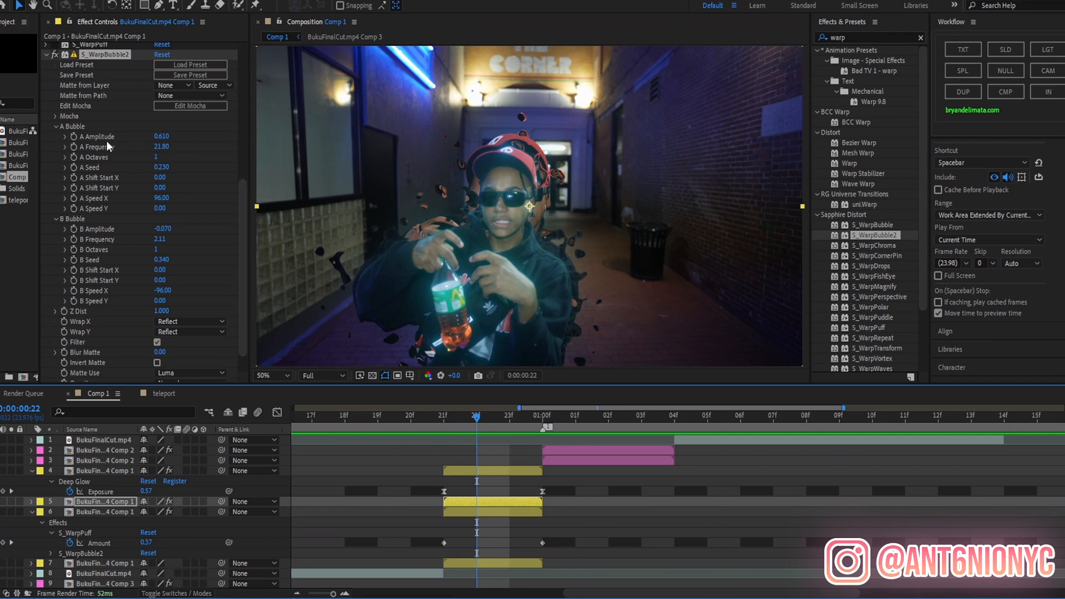
{"action": "mouse_move", "coordinate": [87, 156]}
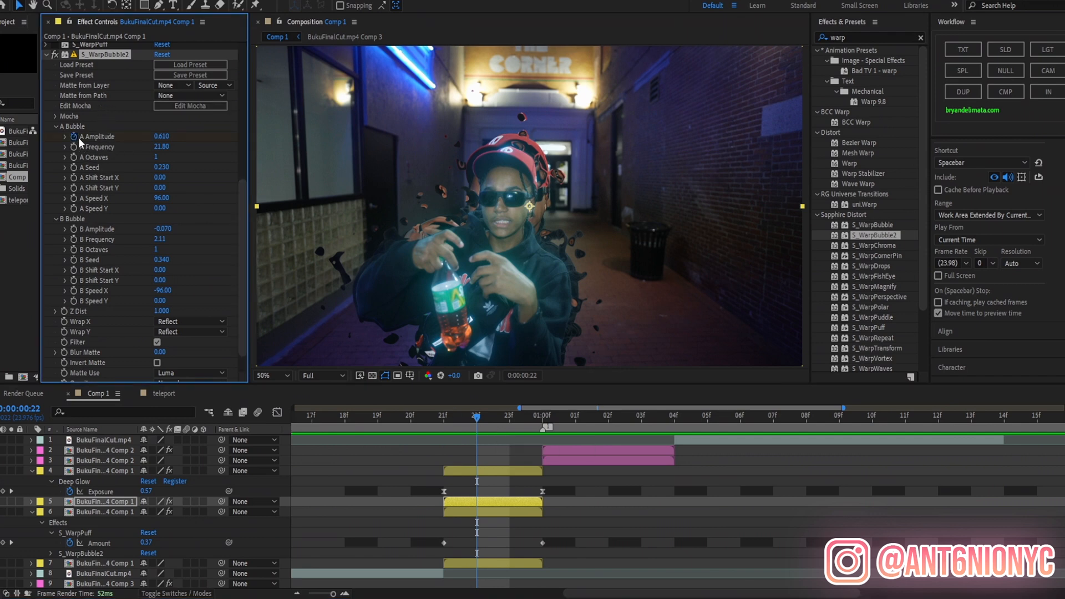
{"action": "mouse_move", "coordinate": [288, 521]}
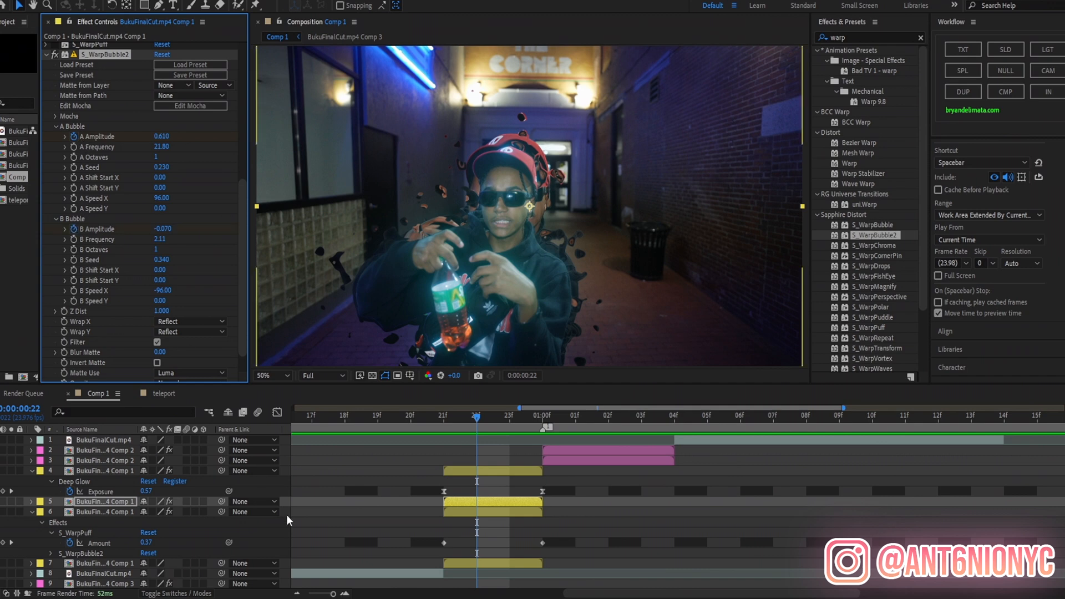
Keyframe WarpBubble2 A/B Amplitude from 0.610/-0.070 at frame 21 to zero at 1:00.
{"action": "left_click", "coordinate": [51, 532]}
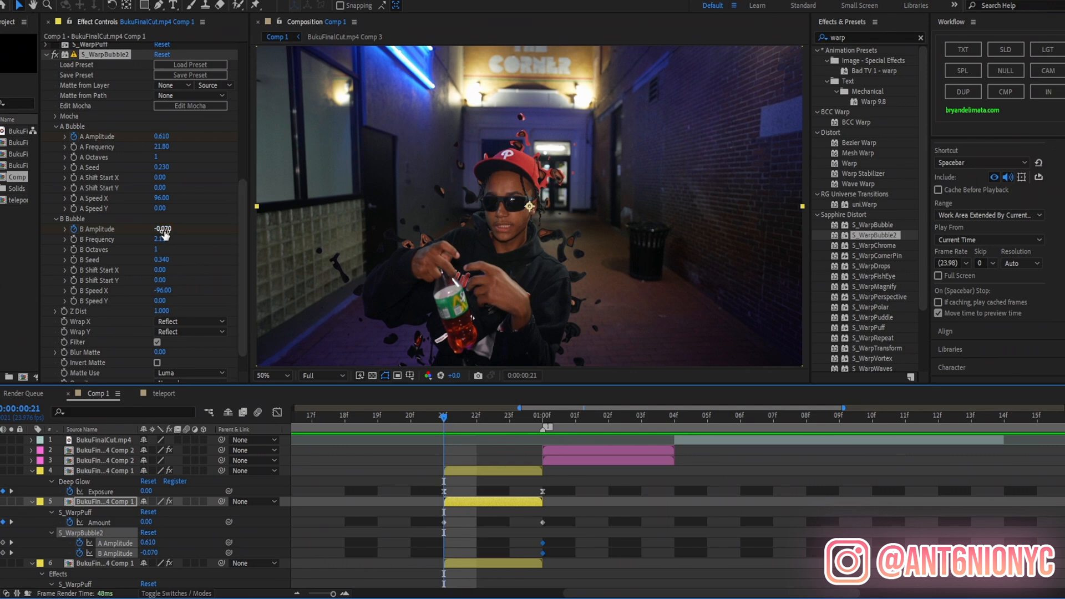
{"action": "left_click_drag", "start_coordinate": [442, 429], "coordinate": [536, 429]}
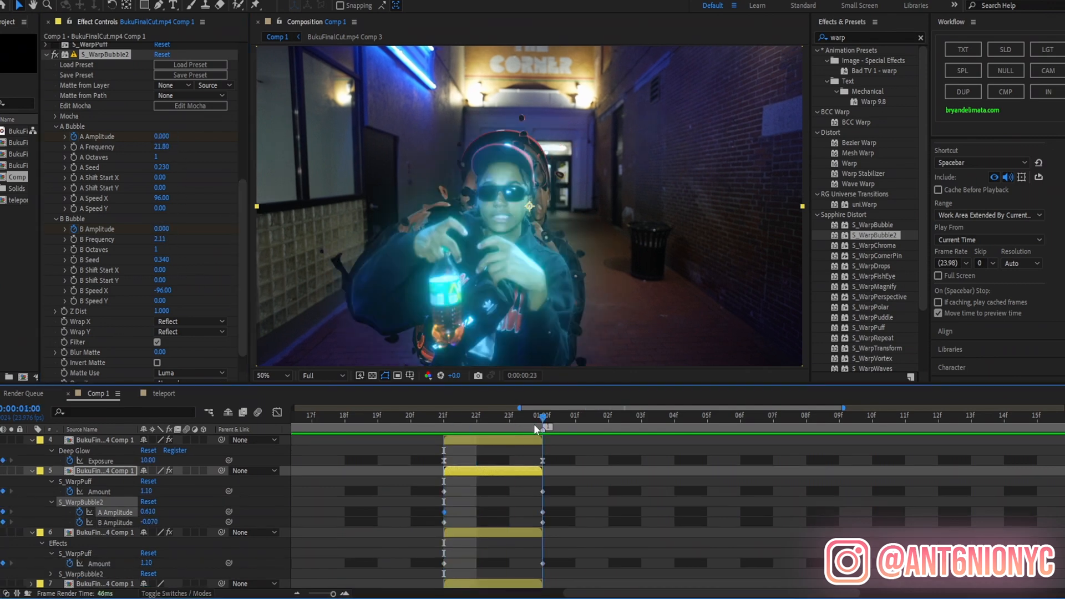
{"action": "left_click", "coordinate": [542, 424]}
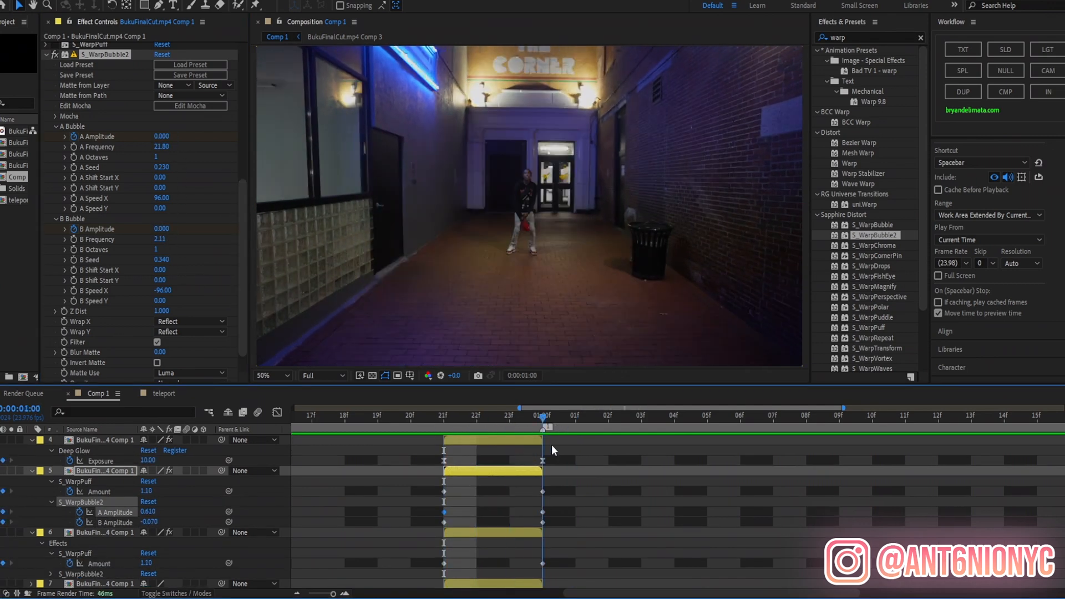
{"action": "left_click", "coordinate": [509, 415]}
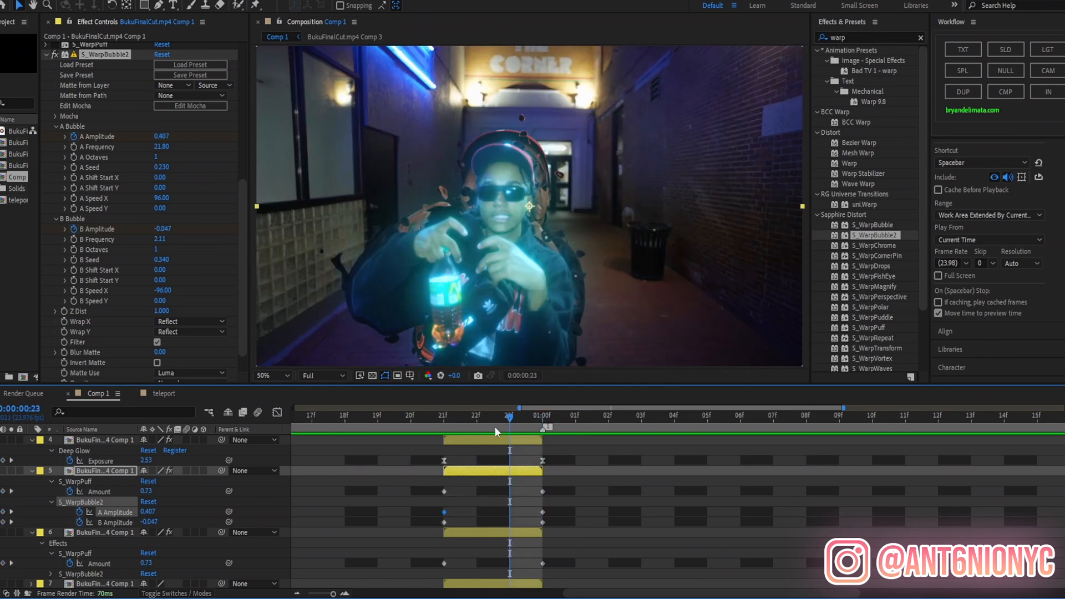
{"action": "mouse_move", "coordinate": [498, 432]}
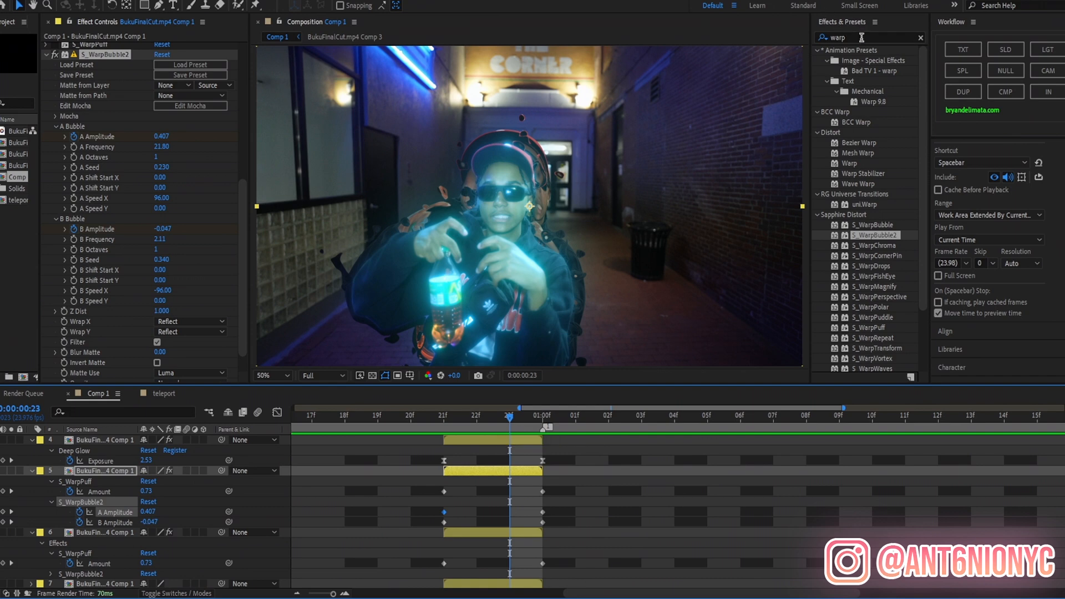
Search 's_trito' and apply Sapphire S_TriTone to the warped subject on layer 5.
{"action": "type", "text": "ti"}
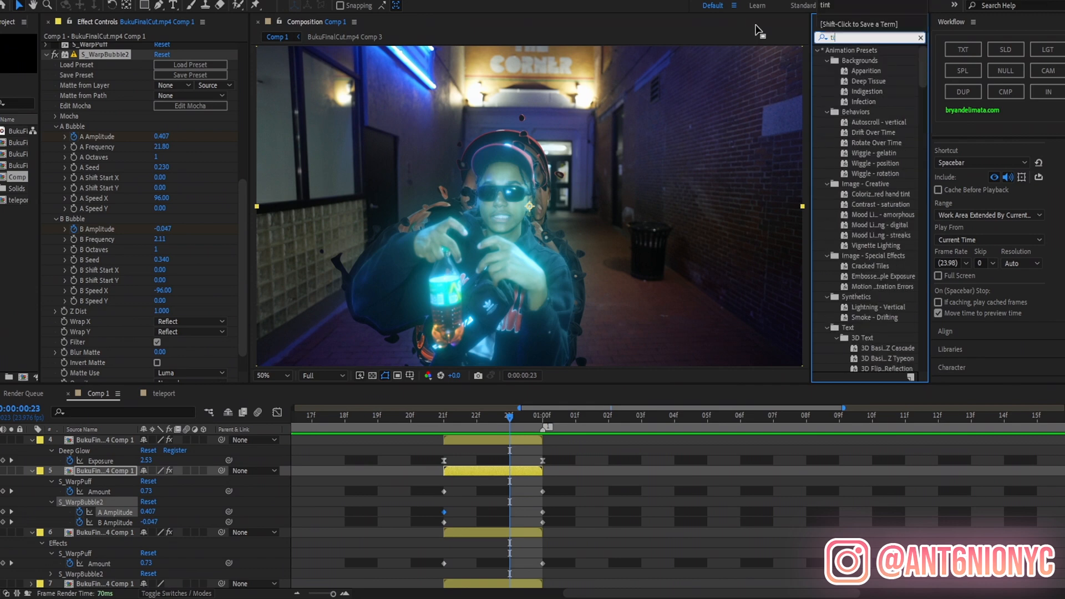
{"action": "type", "text": "s_trito"}
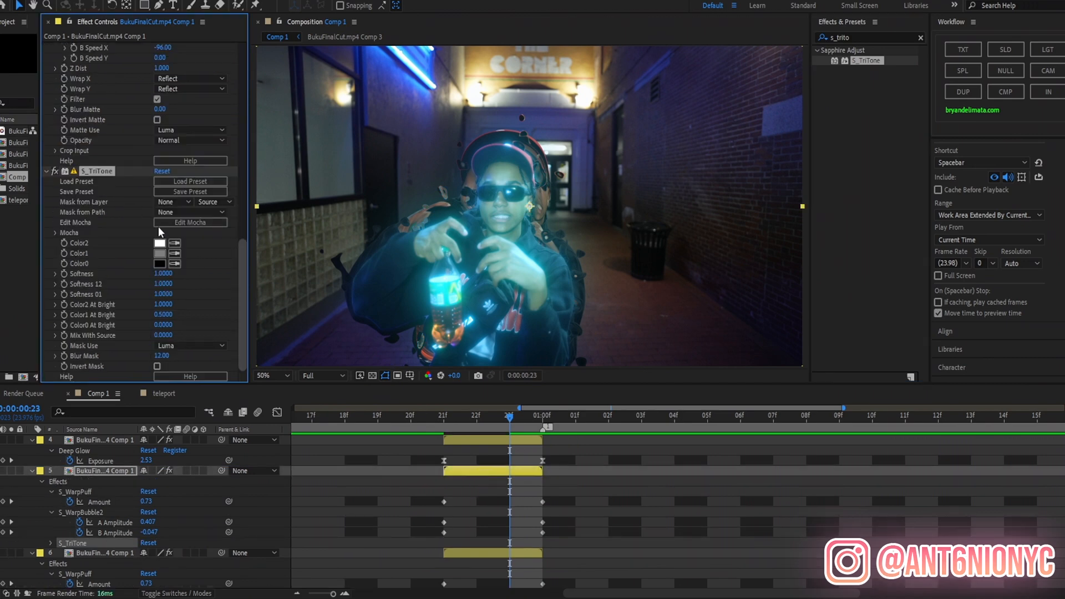
{"action": "left_click", "coordinate": [160, 253]}
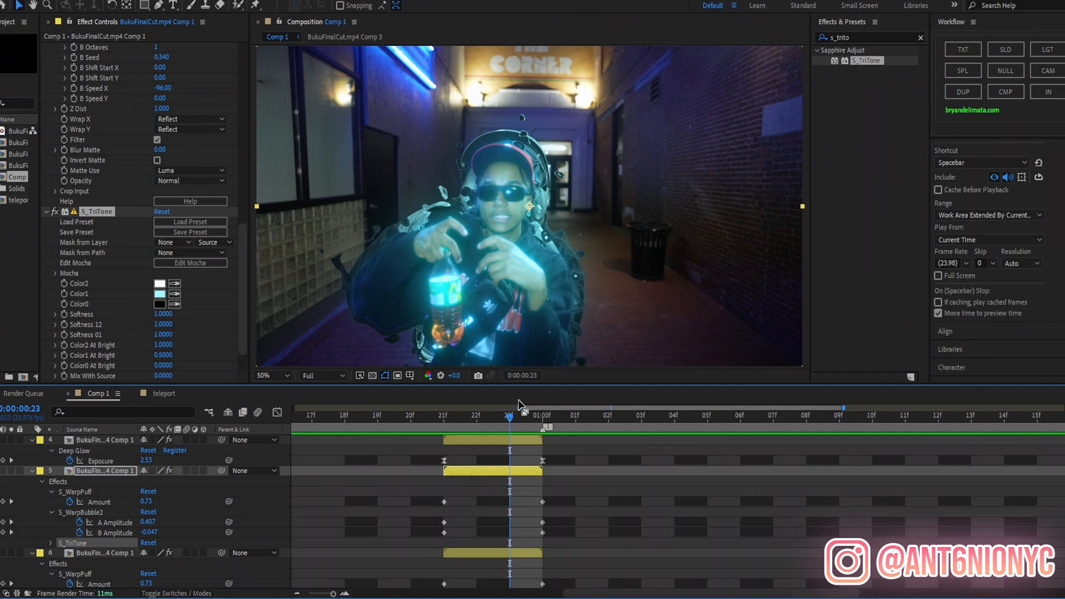
{"action": "mouse_move", "coordinate": [530, 426]}
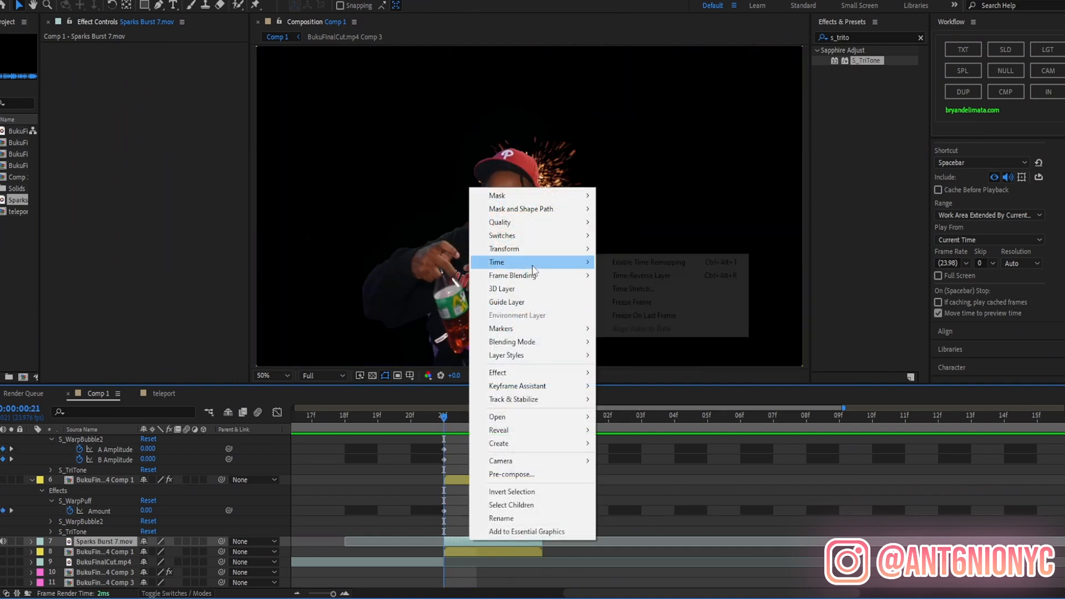
Enable time remapping on Sparks Burst 7 and set a remap keyframe at the transition.
{"action": "left_click", "coordinate": [647, 262]}
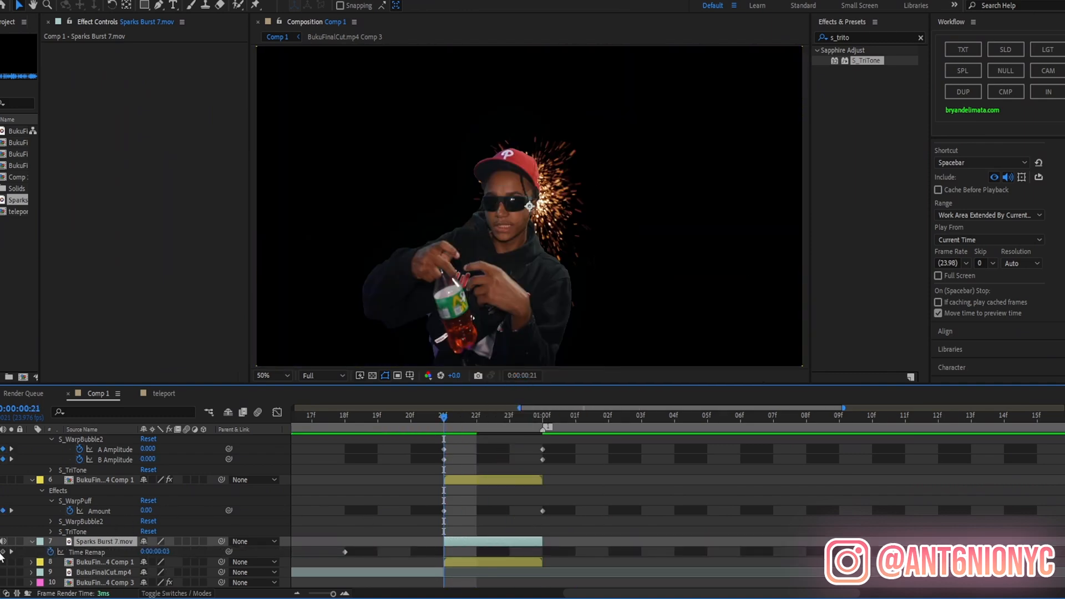
{"action": "left_click", "coordinate": [509, 415]}
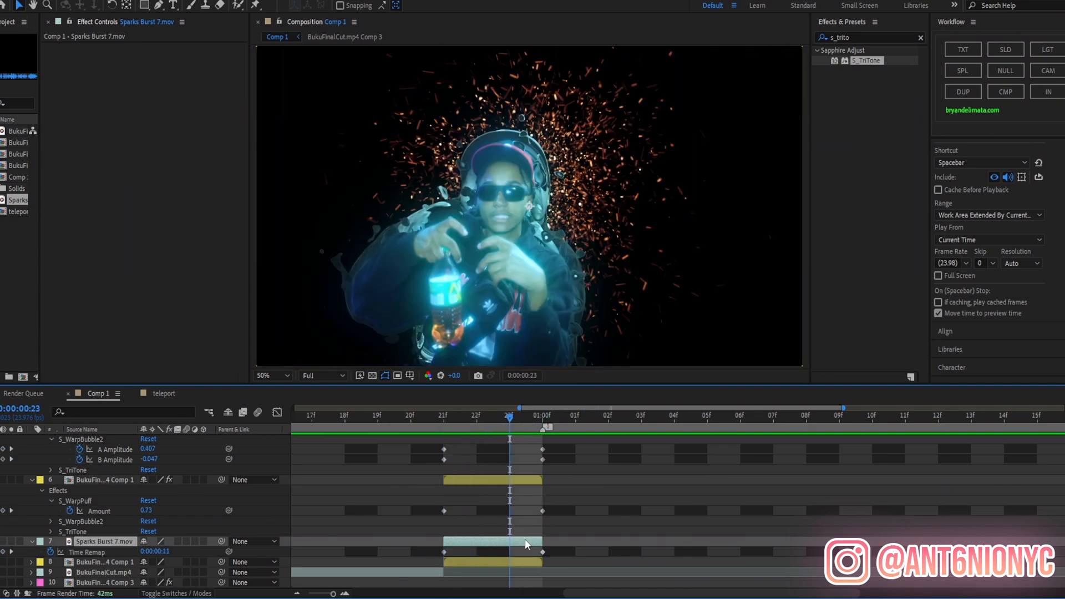
Recolour the sparks blue with S_TriTone Color1 and scale the layer to 170%.
{"action": "right_click", "coordinate": [92, 542]}
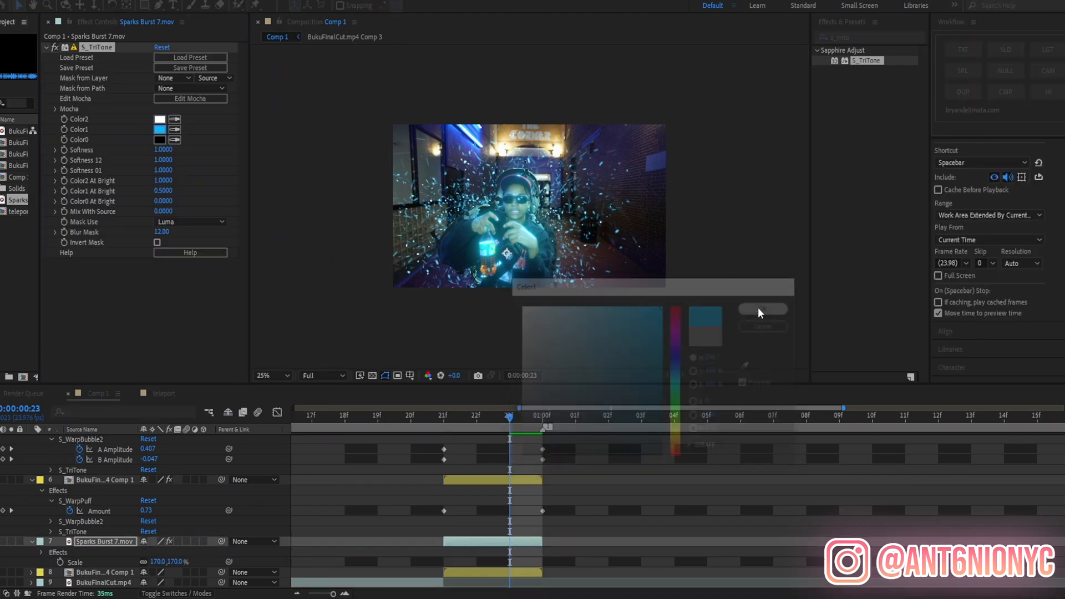
{"action": "type", "text": "dee"}
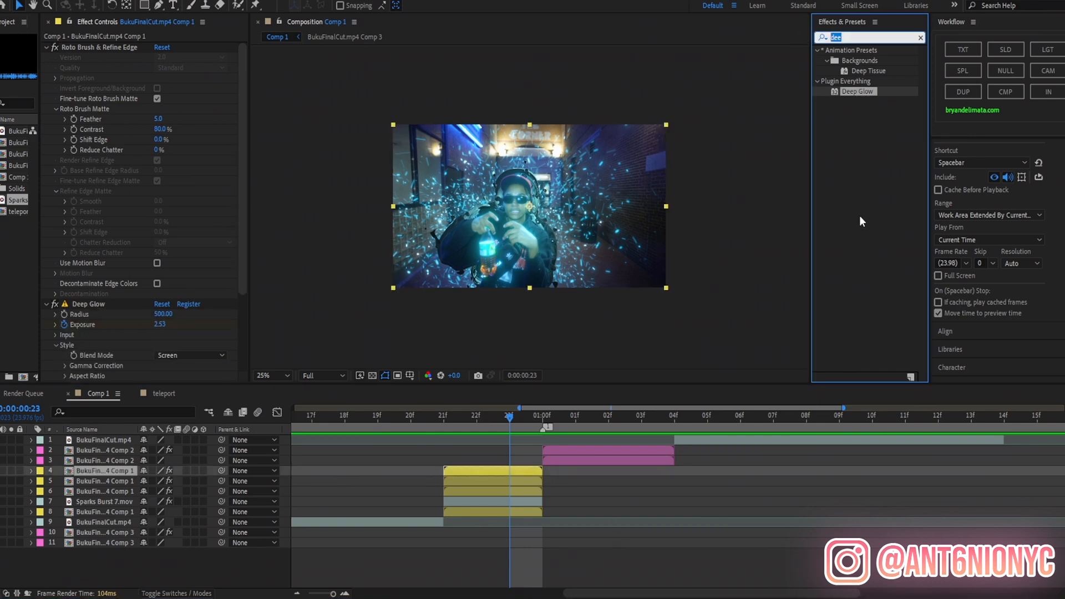
Apply S_WarpBubble2 to layer 4 with A/B Amplitude keyframes near frames 22–23, then preview.
{"action": "type", "text": "warp"}
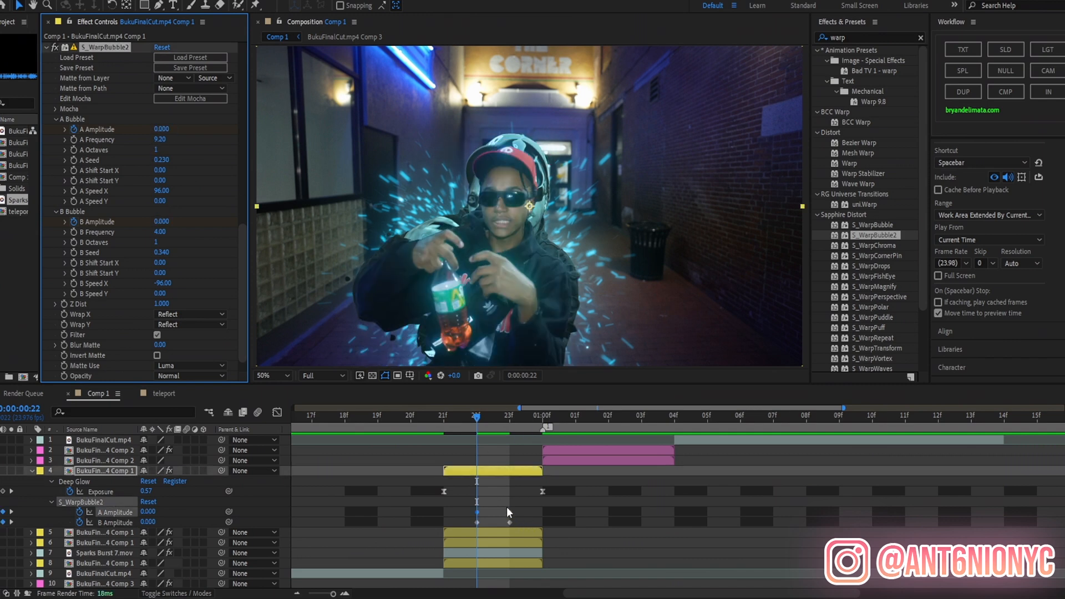
{"action": "left_click", "coordinate": [345, 415]}
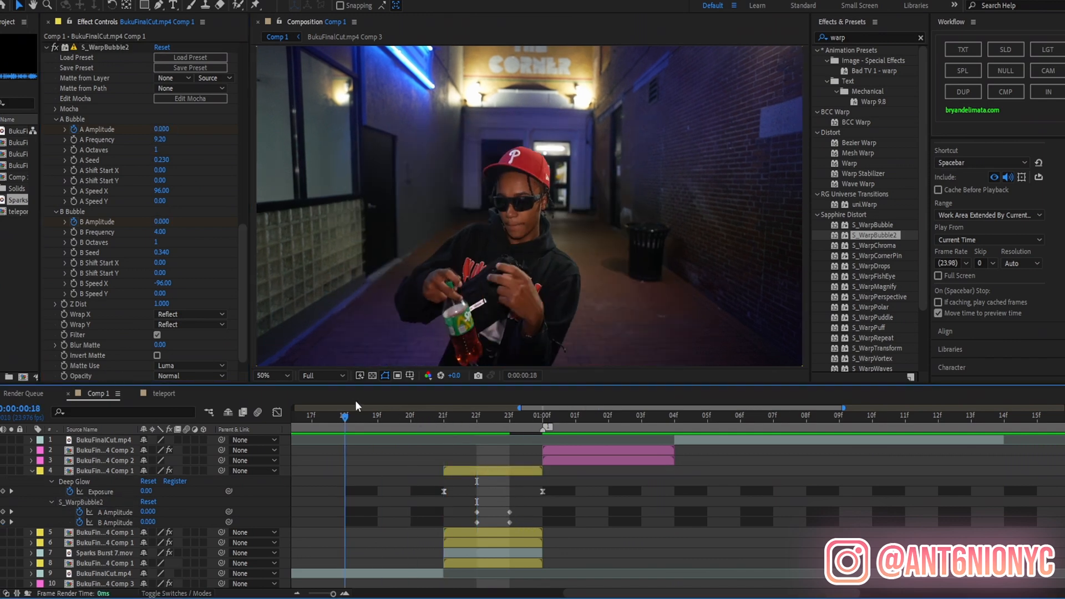
{"action": "left_click", "coordinate": [476, 415]}
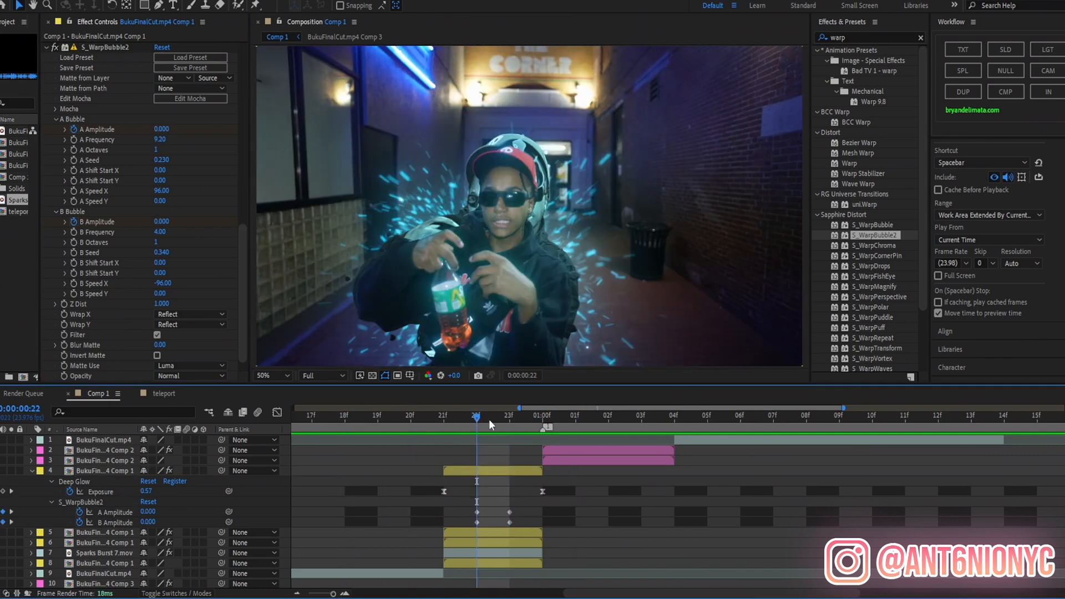
{"action": "left_click", "coordinate": [312, 415]}
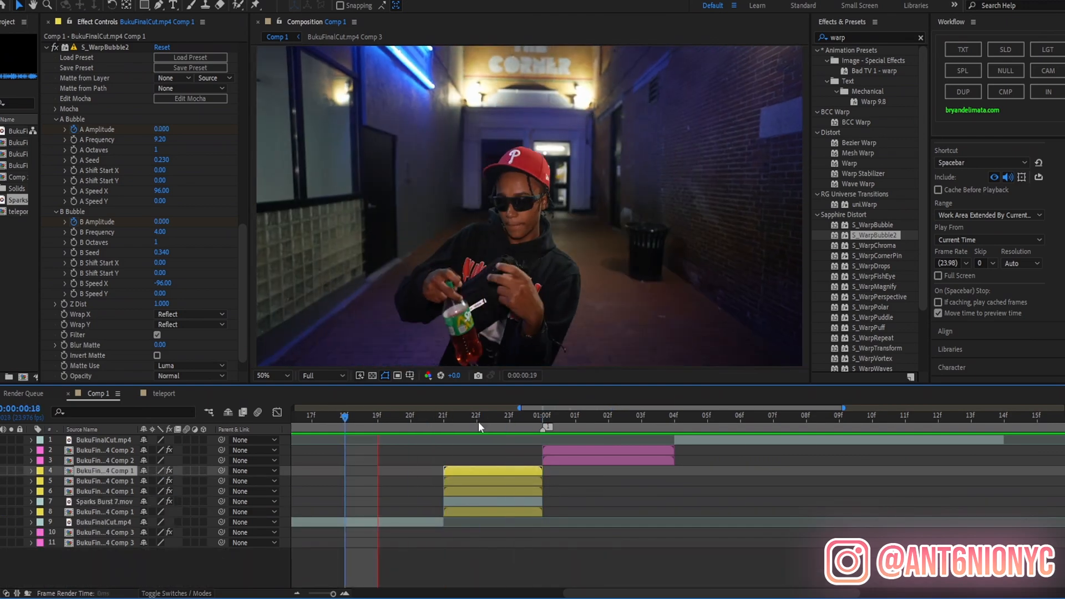
On the second clip's subject at 1:00, keyframe Deep Glow Exposure 10, WarpBubble2 0.250, WarpPuff 1.10.
{"action": "left_click", "coordinate": [543, 427]}
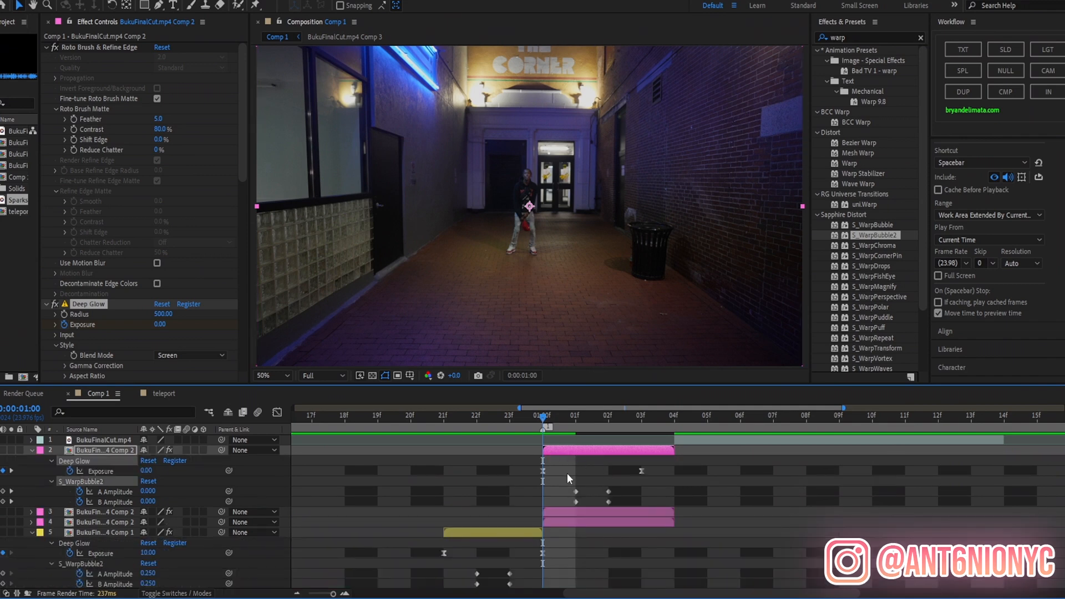
{"action": "left_click", "coordinate": [639, 415]}
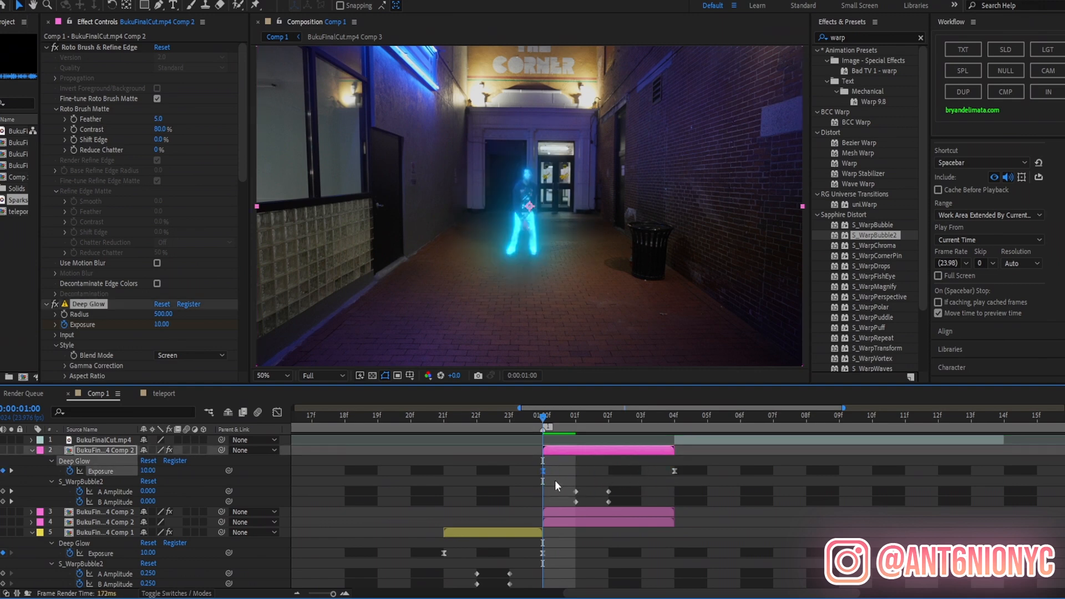
{"action": "left_click", "coordinate": [675, 415]}
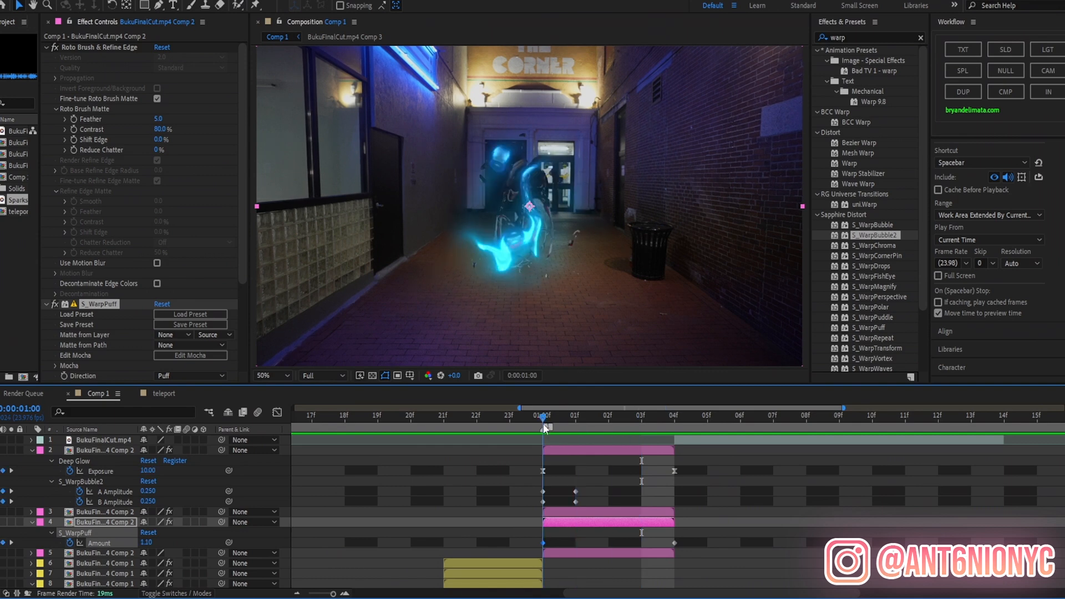
Add a duplicated Sparks Burst 7 at 1:00 with S_TriTone and Deep Glow 0.20, then preview.
{"action": "left_click", "coordinate": [269, 376]}
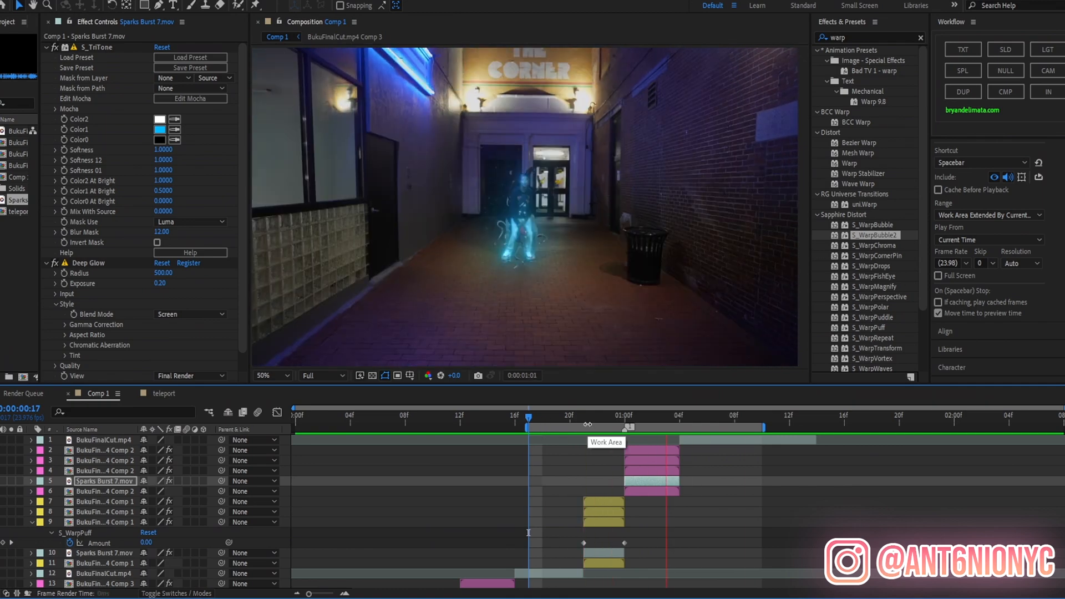
{"action": "left_click", "coordinate": [567, 415]}
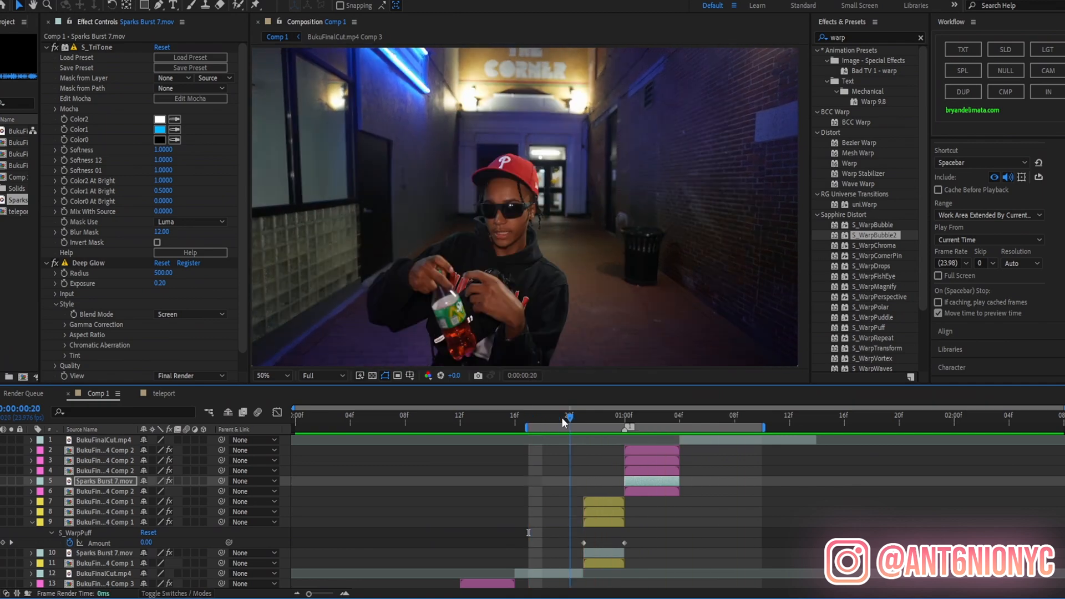